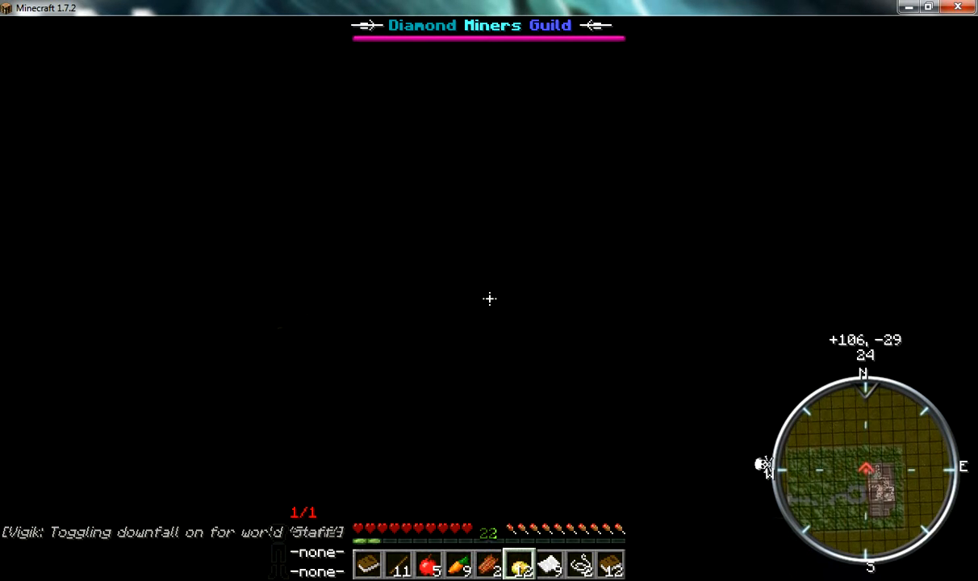
- Move forward in the dark area and bring up chat while waiting until the character dies
{"action": "key", "text": "w"}
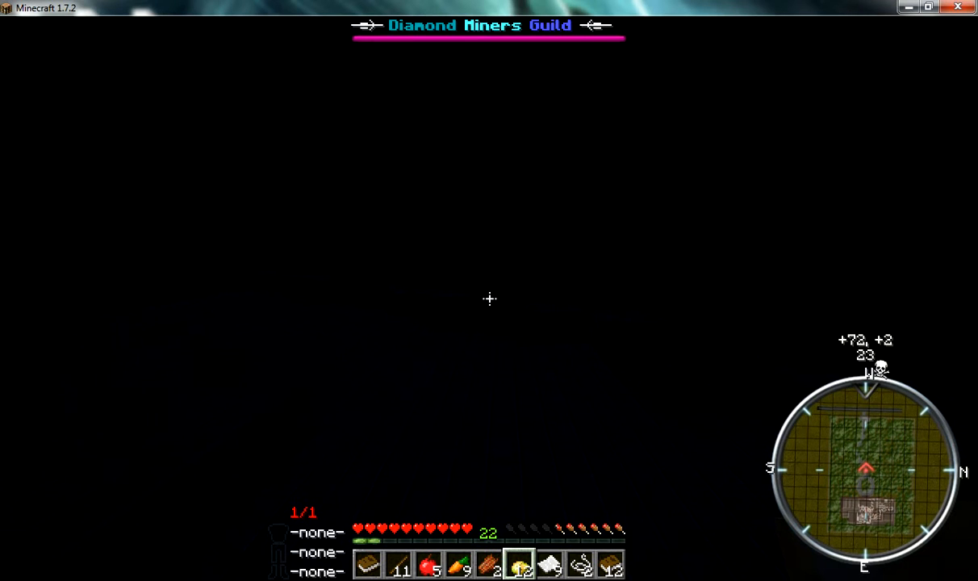
{"action": "key", "text": "t"}
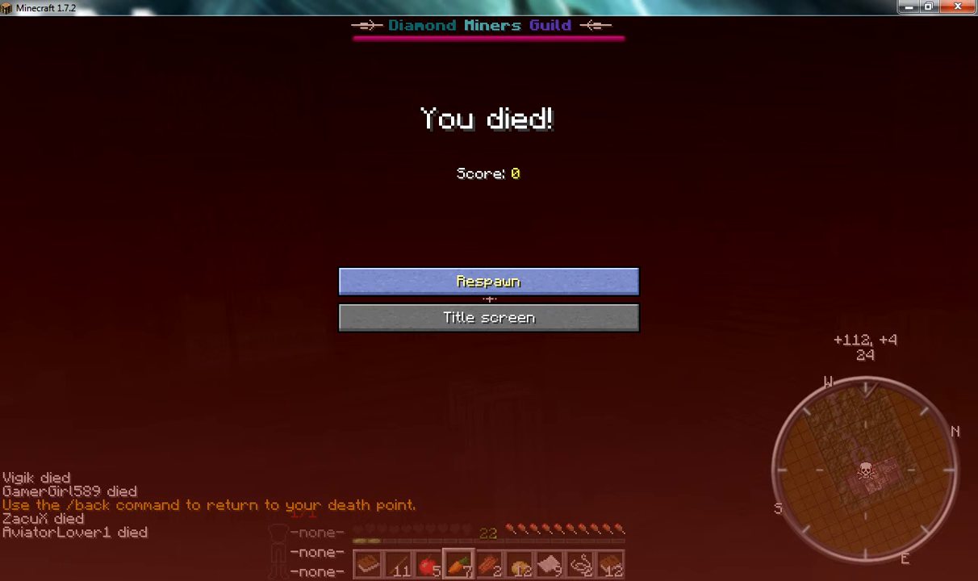
- Respawn and teleport with /tppos -65 2 to the dark area with the 'Thanks for playing' signs
{"action": "left_click", "coordinate": [488, 281]}
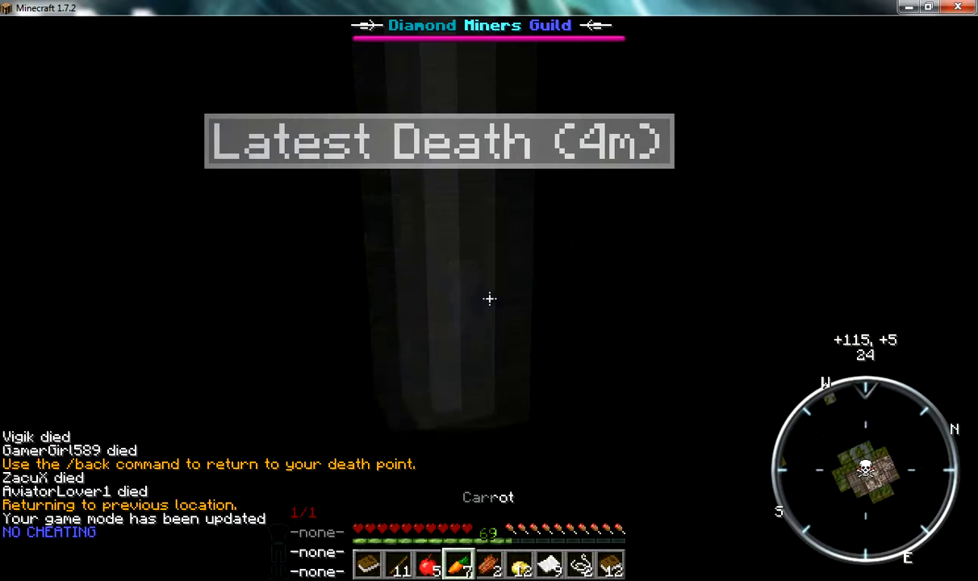
{"action": "type", "text": "/tppos"}
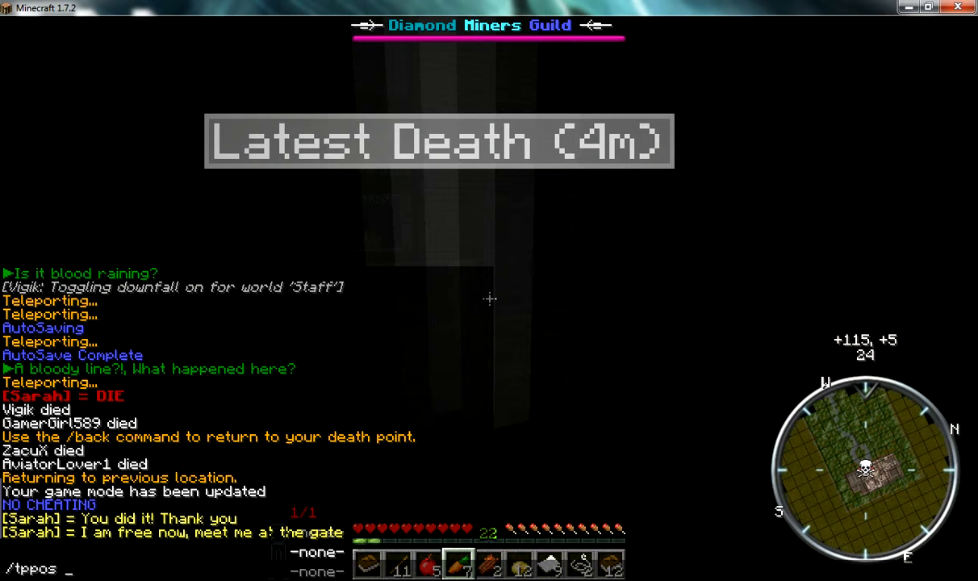
{"action": "type", "text": "-65 23"}
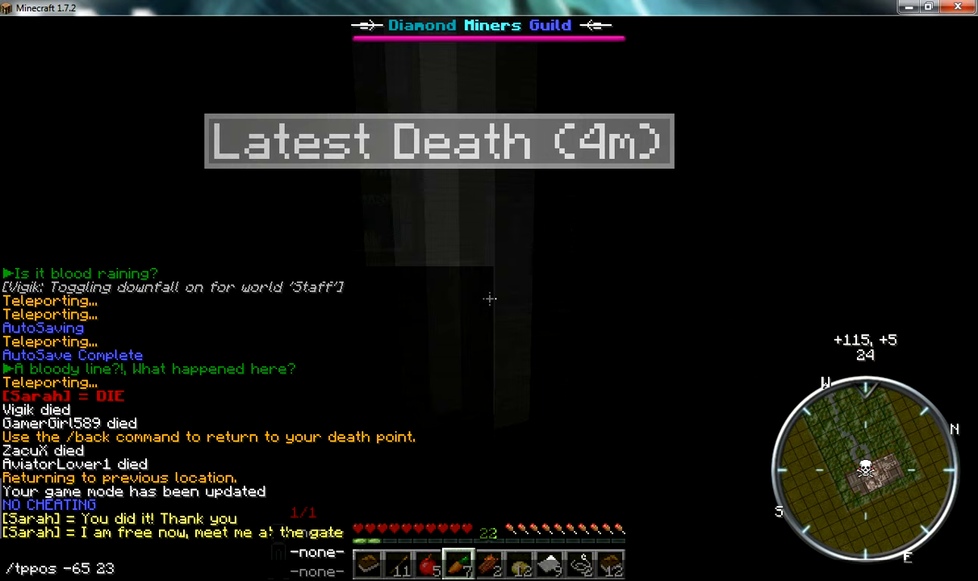
{"action": "type", "text": "2"}
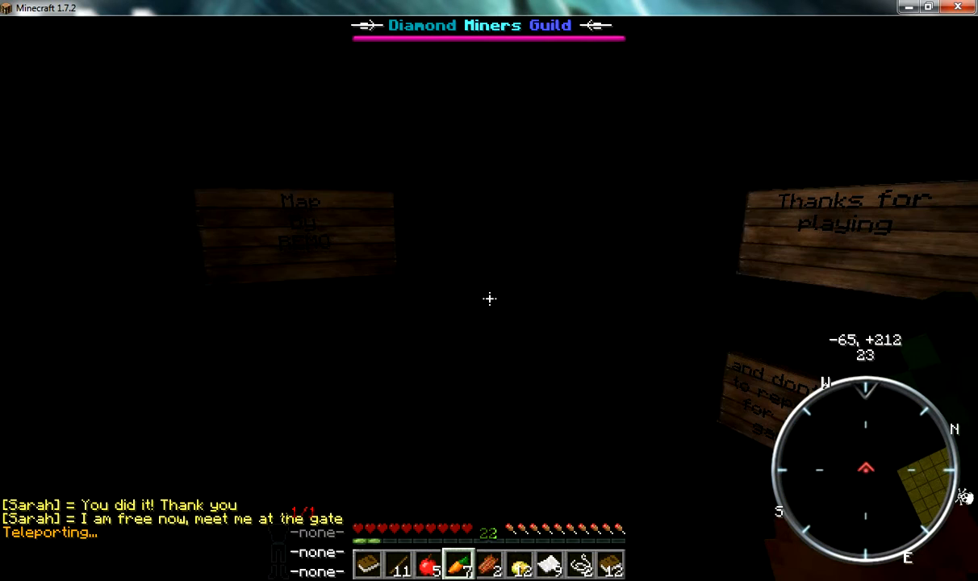
- Enter /tphere in chat to bring the other player into the stone-brick corridor
{"action": "type", "text": "/tphe"}
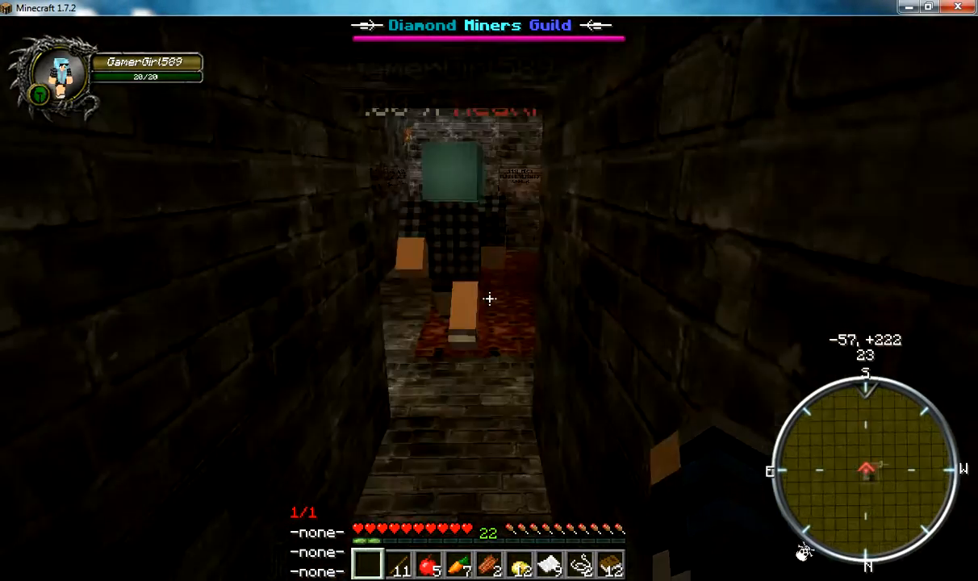
{"action": "mouse_move", "coordinate": [489, 299]}
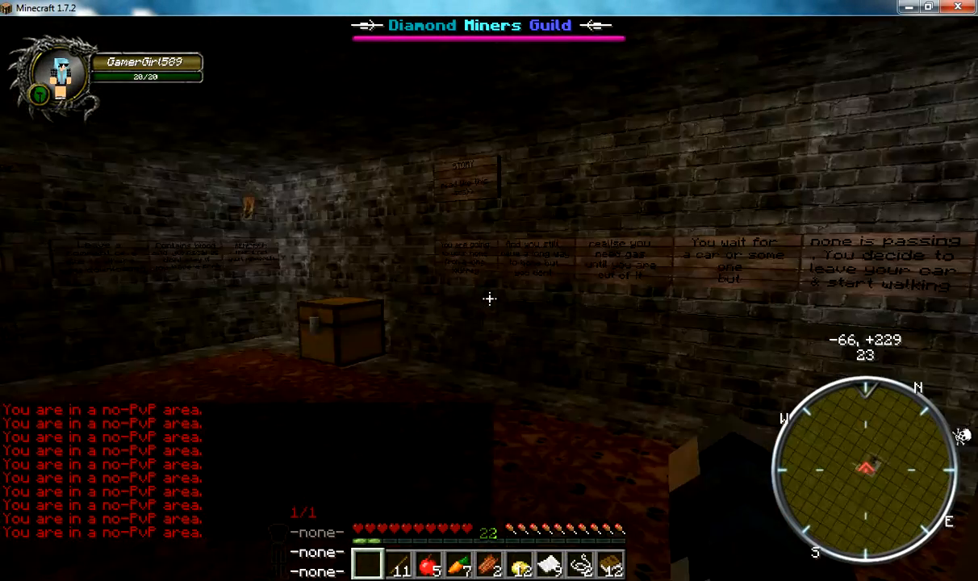
{"action": "mouse_move", "coordinate": [489, 301]}
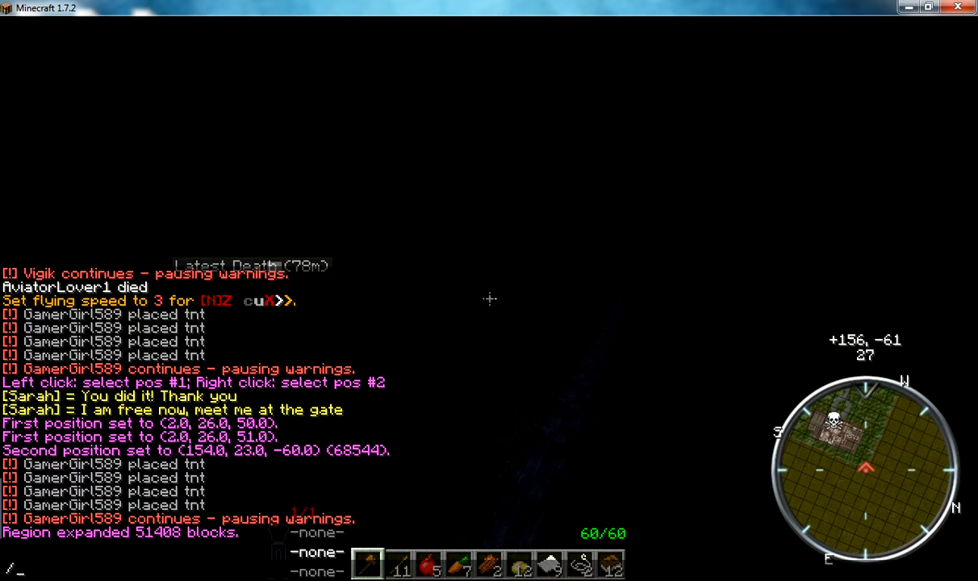
- Run the /replace command on the selected region, which reports 0 blocks replaced
{"action": "type", "text": "/replace gr"}
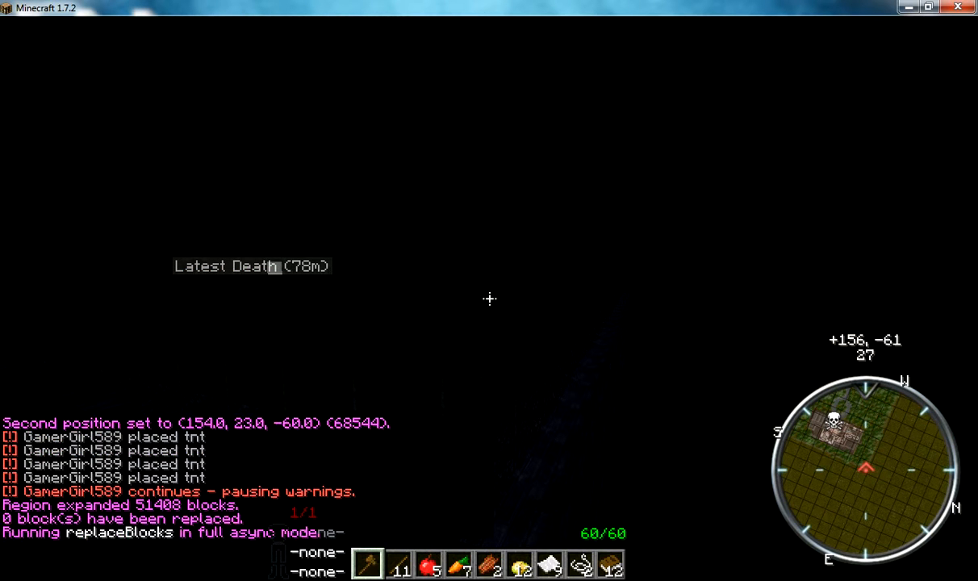
{"action": "key", "text": "e"}
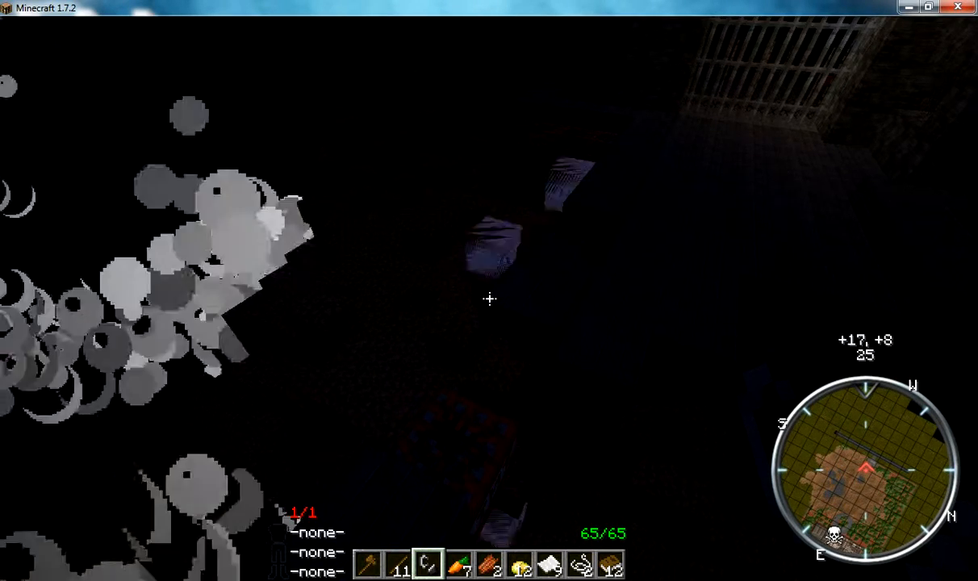
{"action": "mouse_move", "coordinate": [489, 299]}
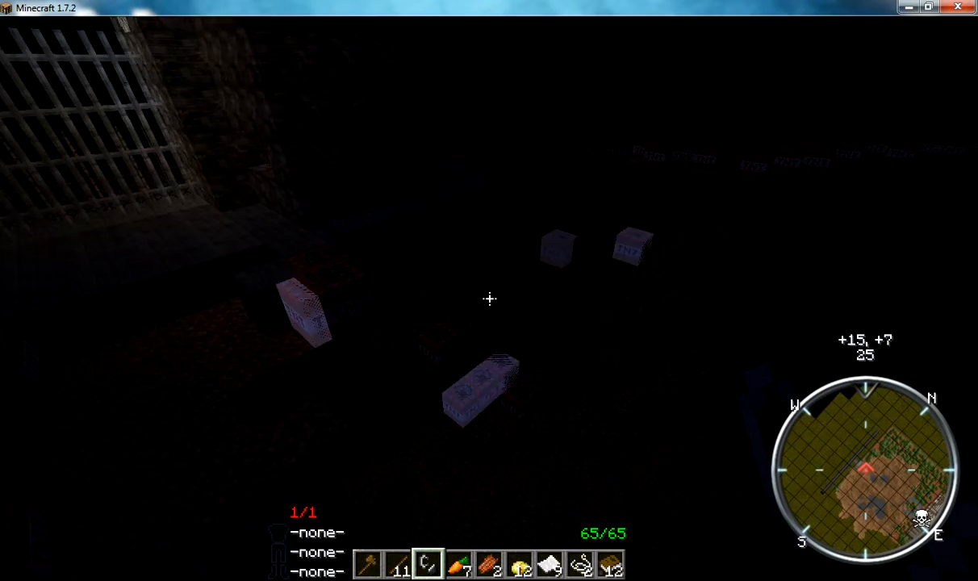
{"action": "mouse_move", "coordinate": [489, 299]}
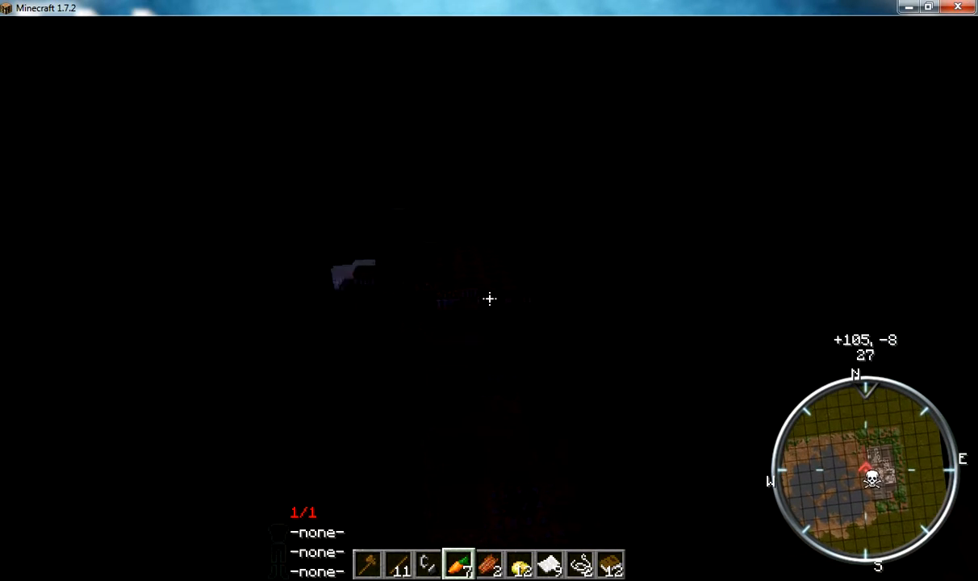
{"action": "key", "text": "Escape"}
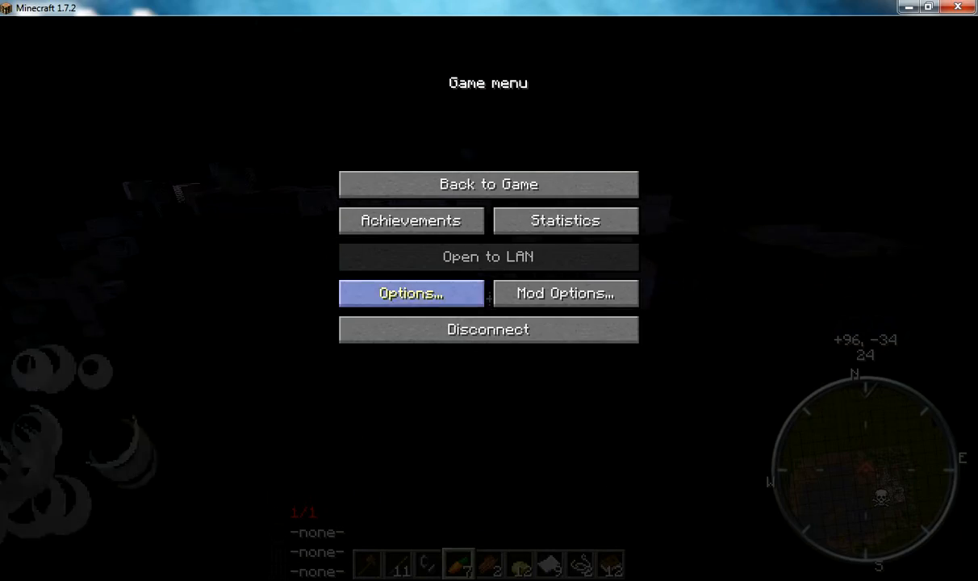
{"action": "left_click", "coordinate": [410, 294]}
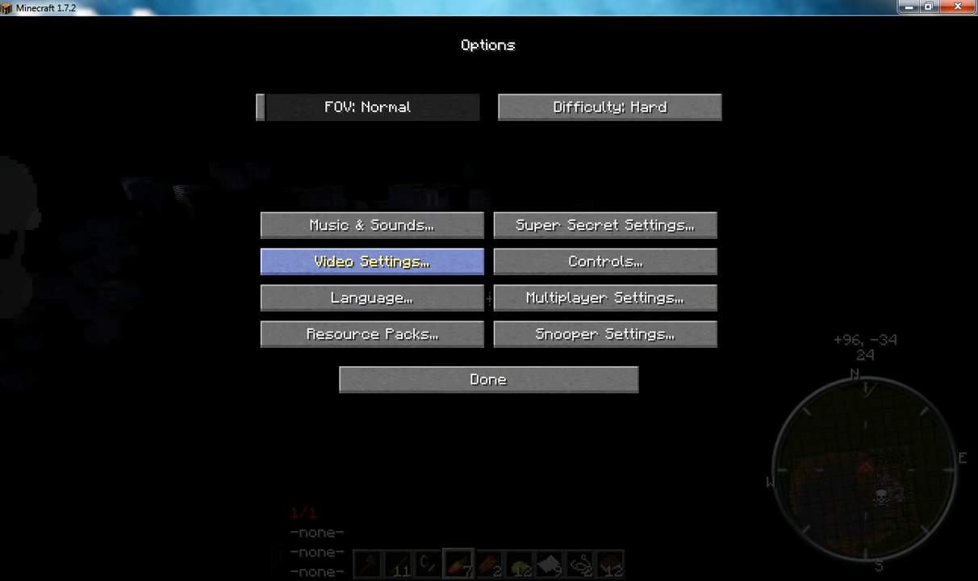
{"action": "left_click", "coordinate": [371, 262]}
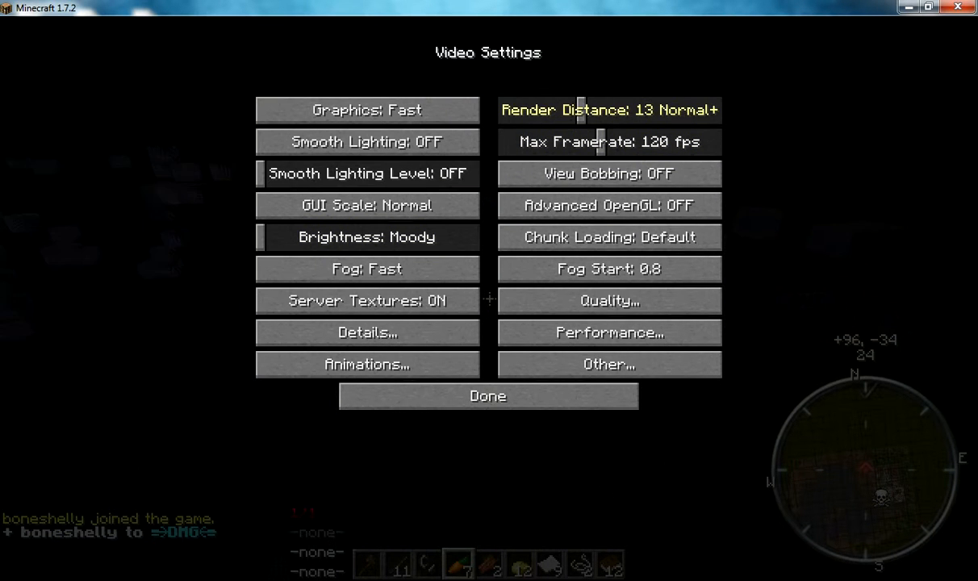
{"action": "left_click", "coordinate": [487, 396]}
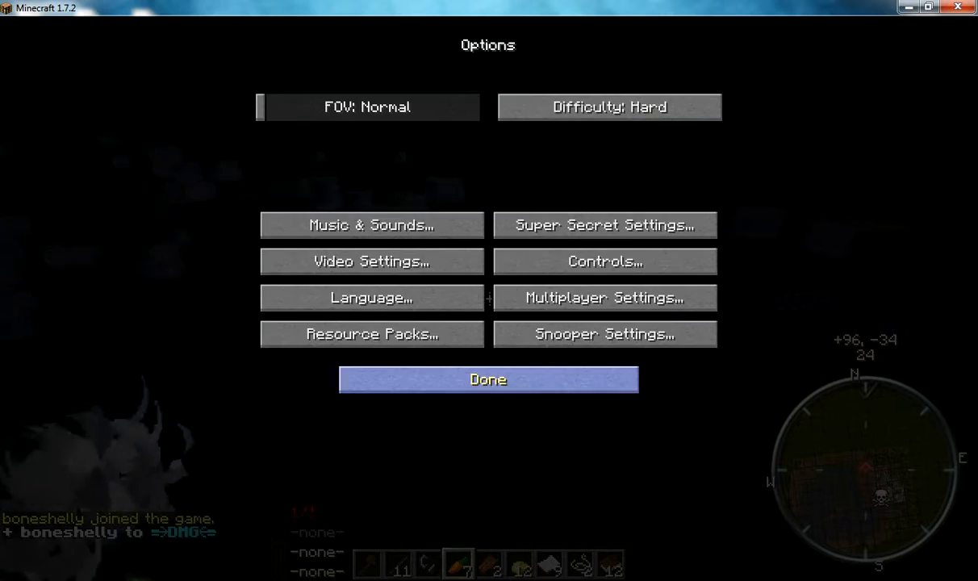
{"action": "left_click", "coordinate": [488, 379]}
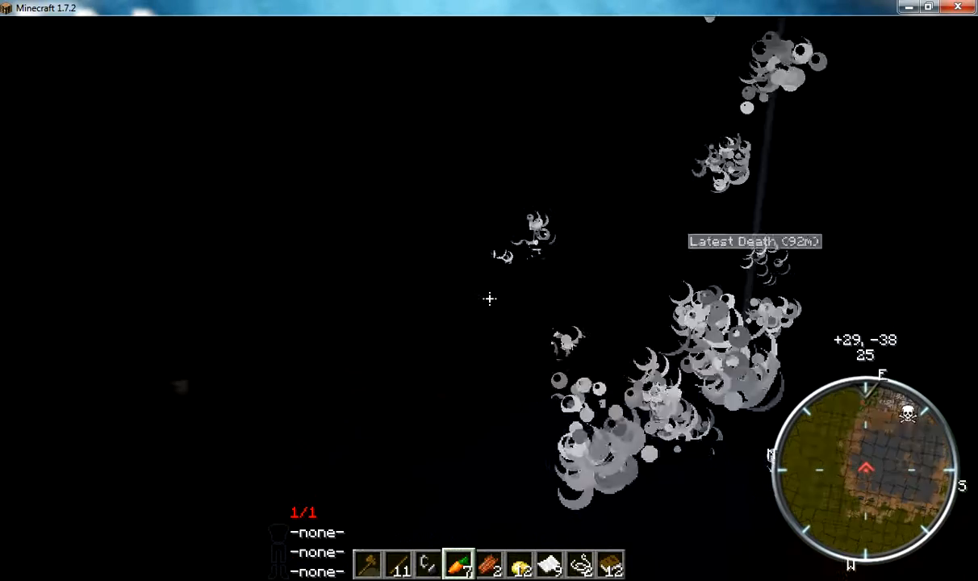
{"action": "mouse_move", "coordinate": [489, 298]}
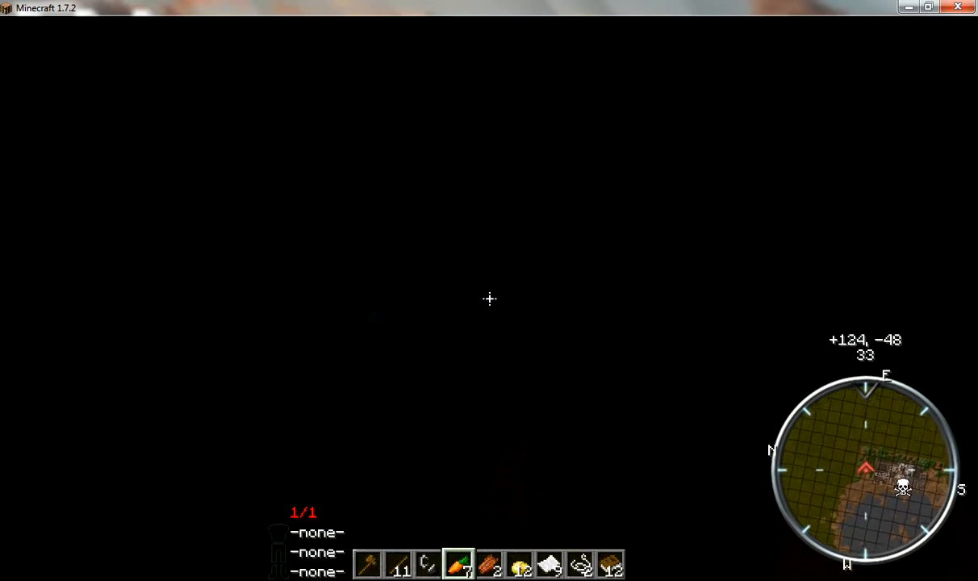
{"action": "mouse_move", "coordinate": [489, 299]}
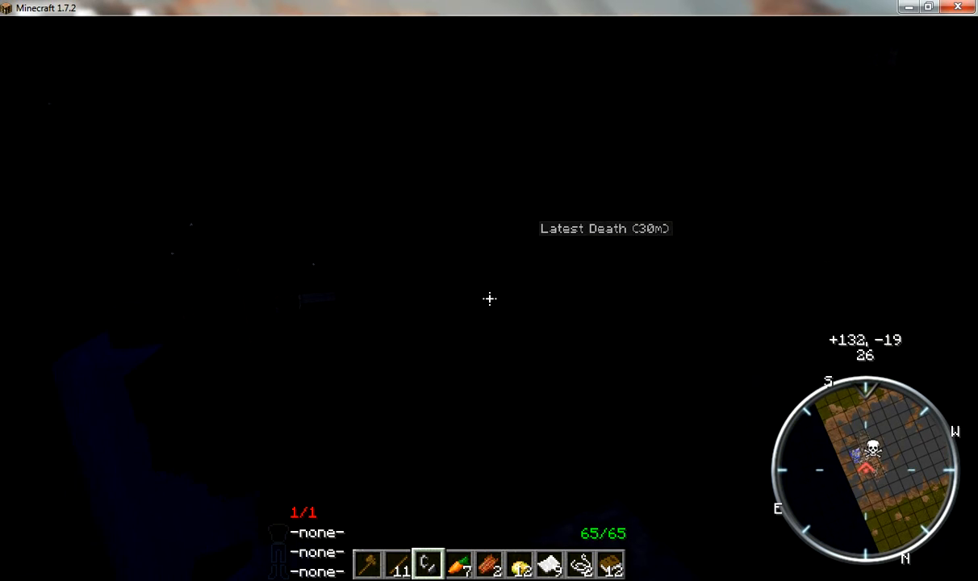
- Bring up chat near +132, -18 to begin another replace command after the 12,875-block job finished
{"action": "key", "text": "t"}
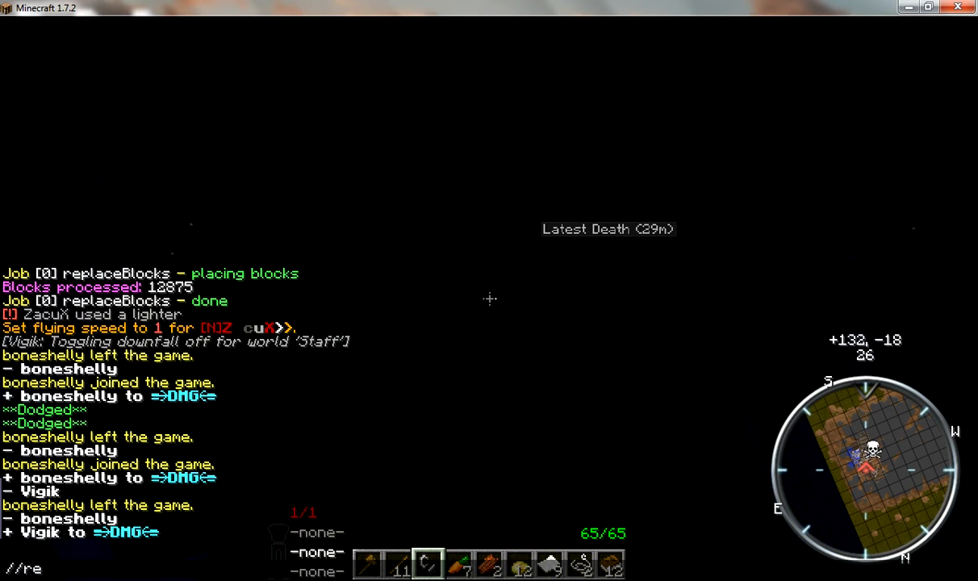